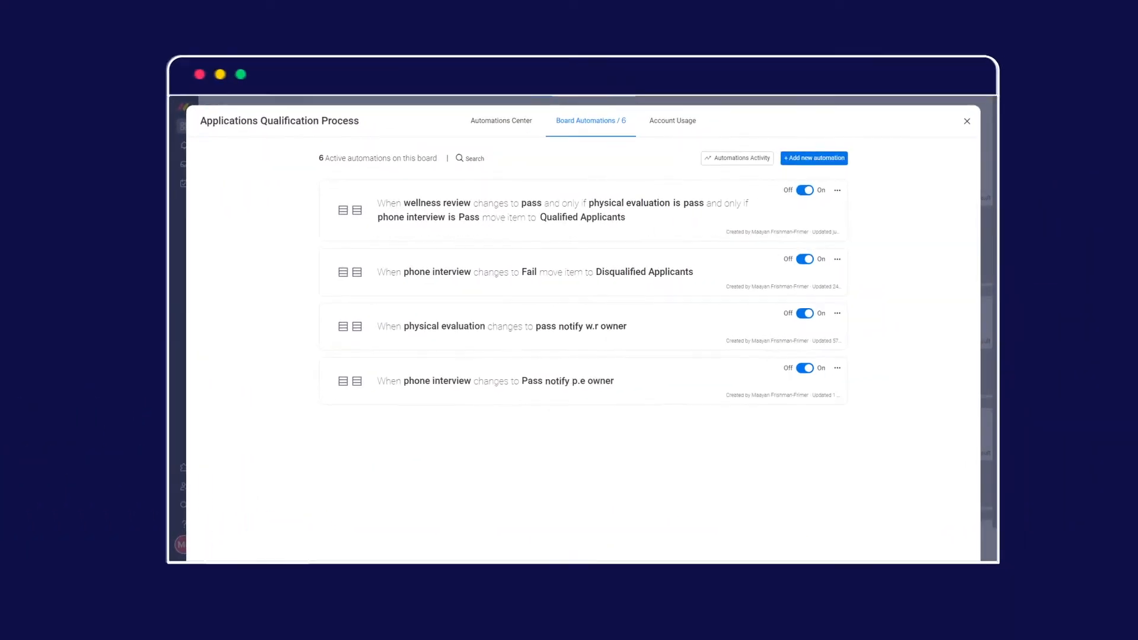
# - Close the Board Automations panel to reveal the Applications Qualification Process main table
pyautogui.click(966, 120)
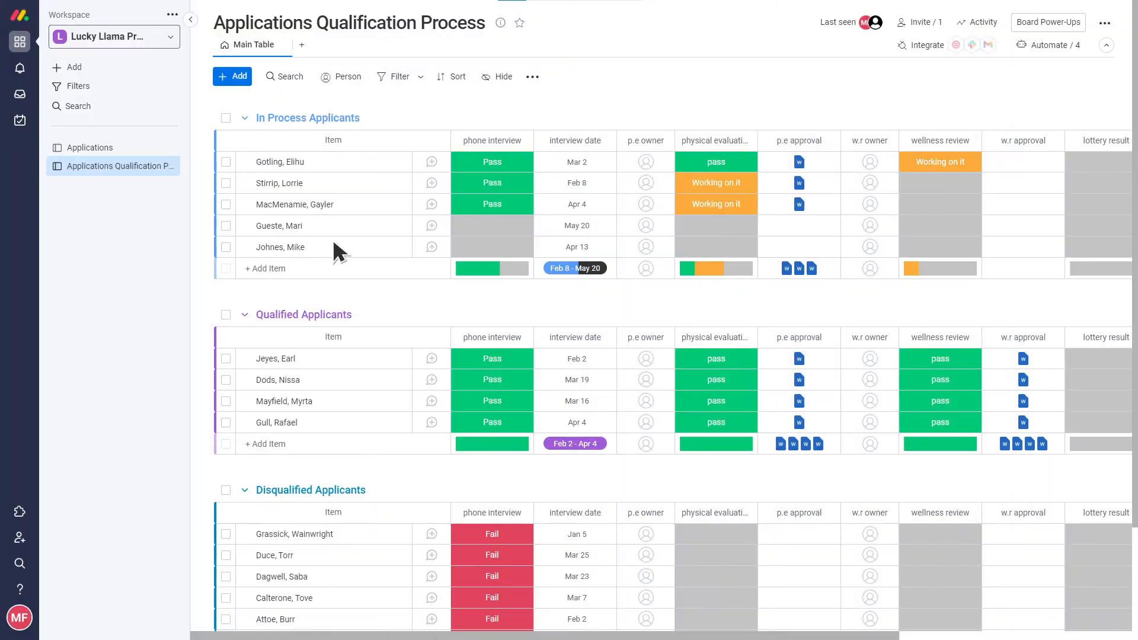
pyautogui.moveTo(301, 45)
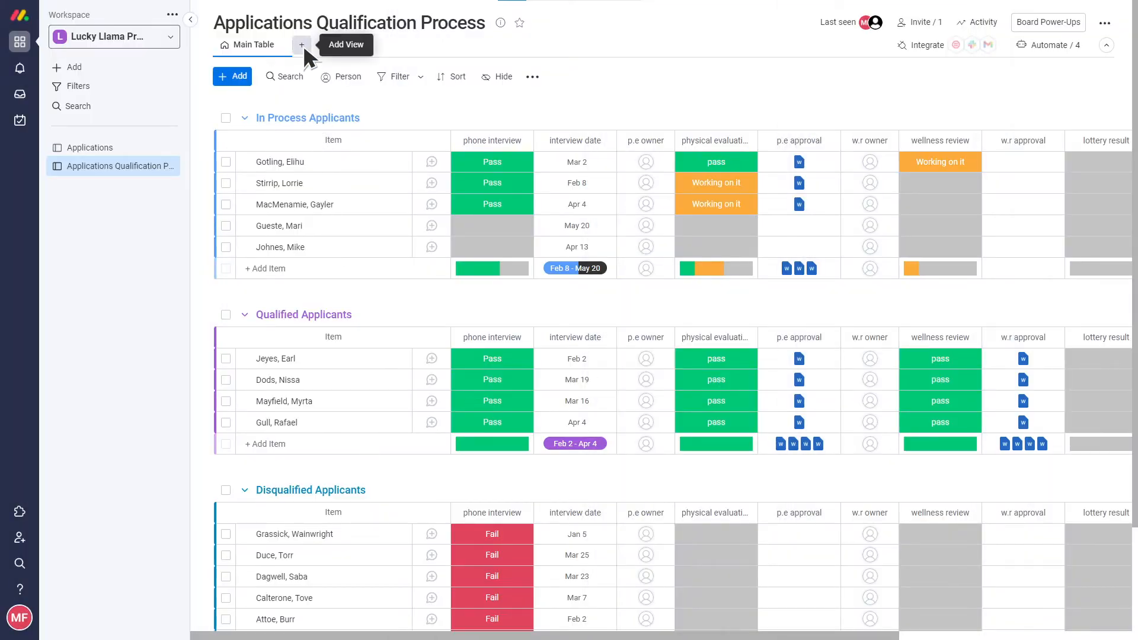
# - Add a Calendar view from the Views Center, showing applicants on March 2022 interview dates
pyautogui.click(301, 45)
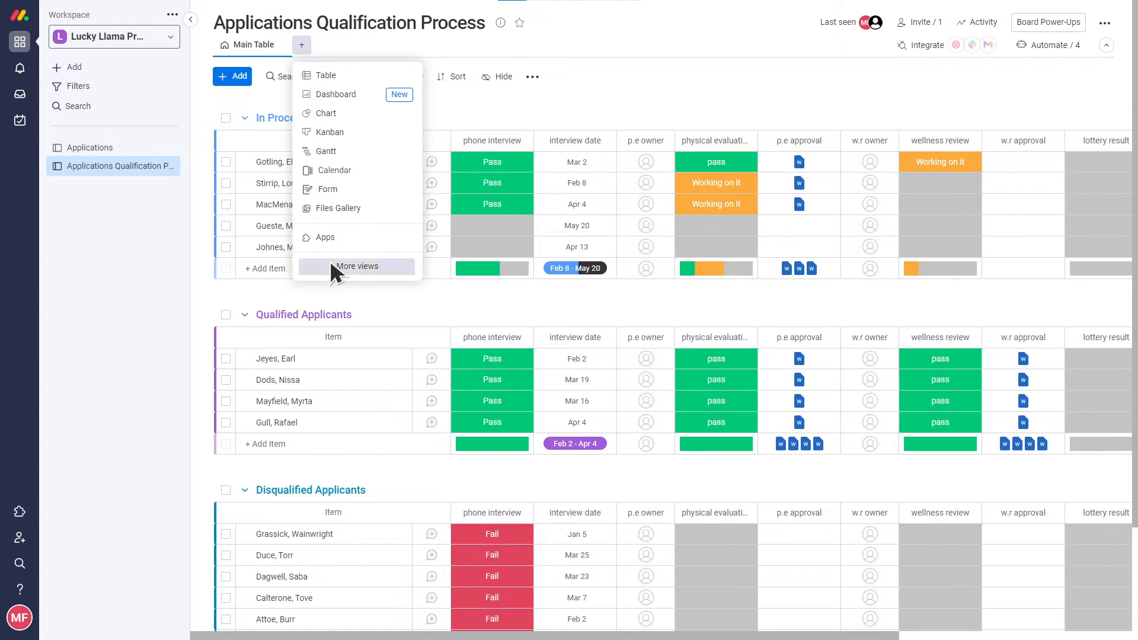
pyautogui.click(357, 265)
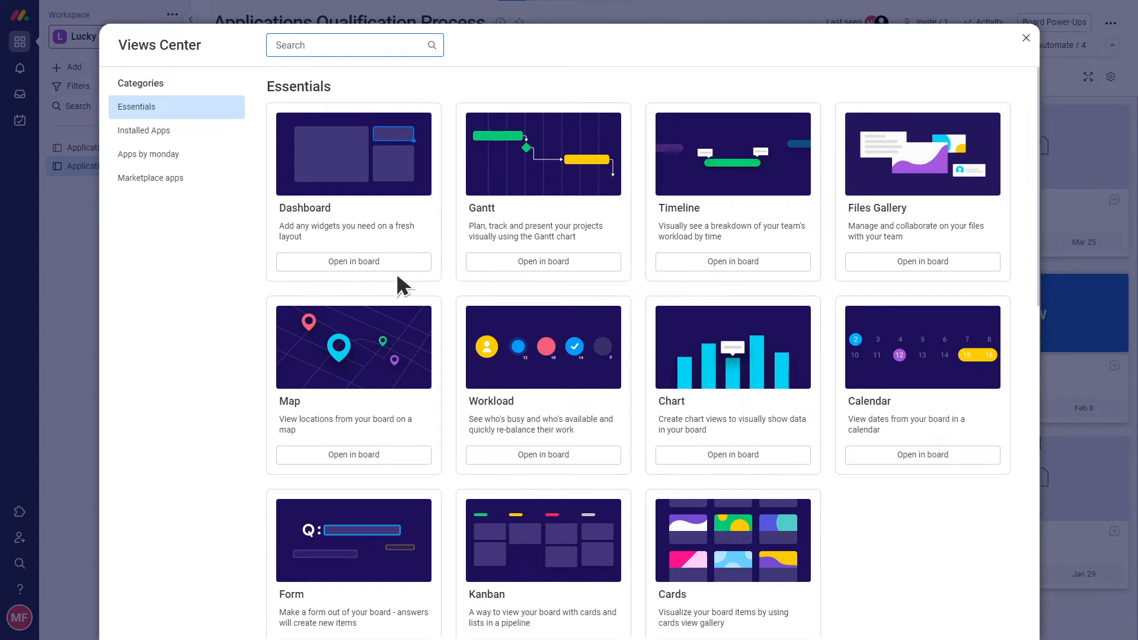
pyautogui.click(921, 455)
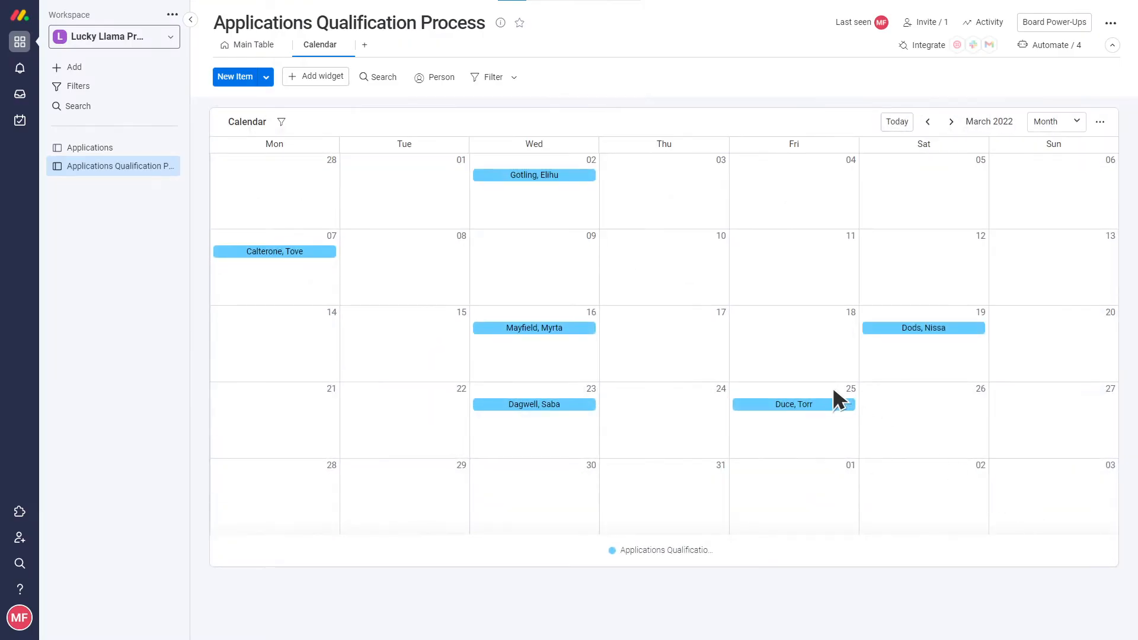
# - Return to the Main Table and bring up its filter options
pyautogui.click(253, 44)
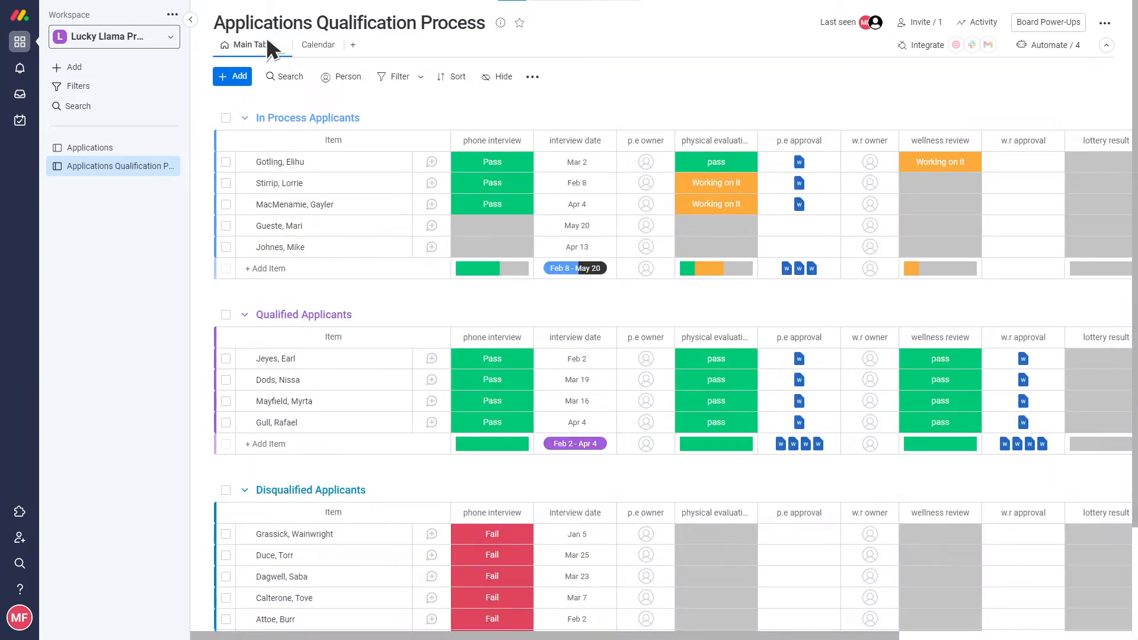
pyautogui.click(399, 76)
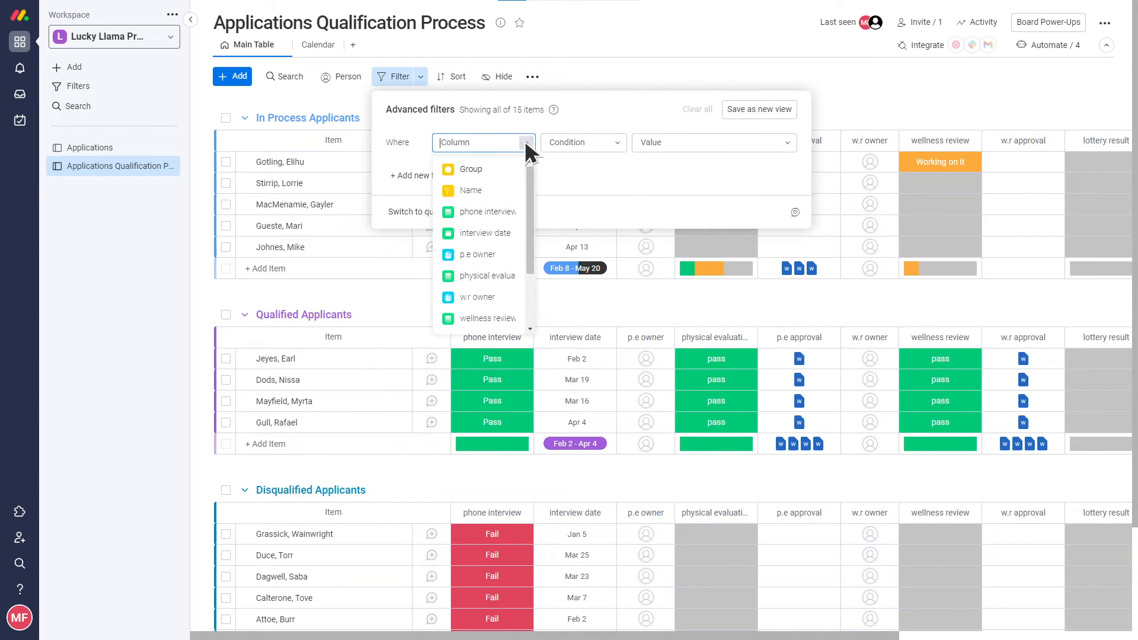
# - Filter by Group is Qualified Applicants, save as a new view, then return to Main Table
pyautogui.click(471, 169)
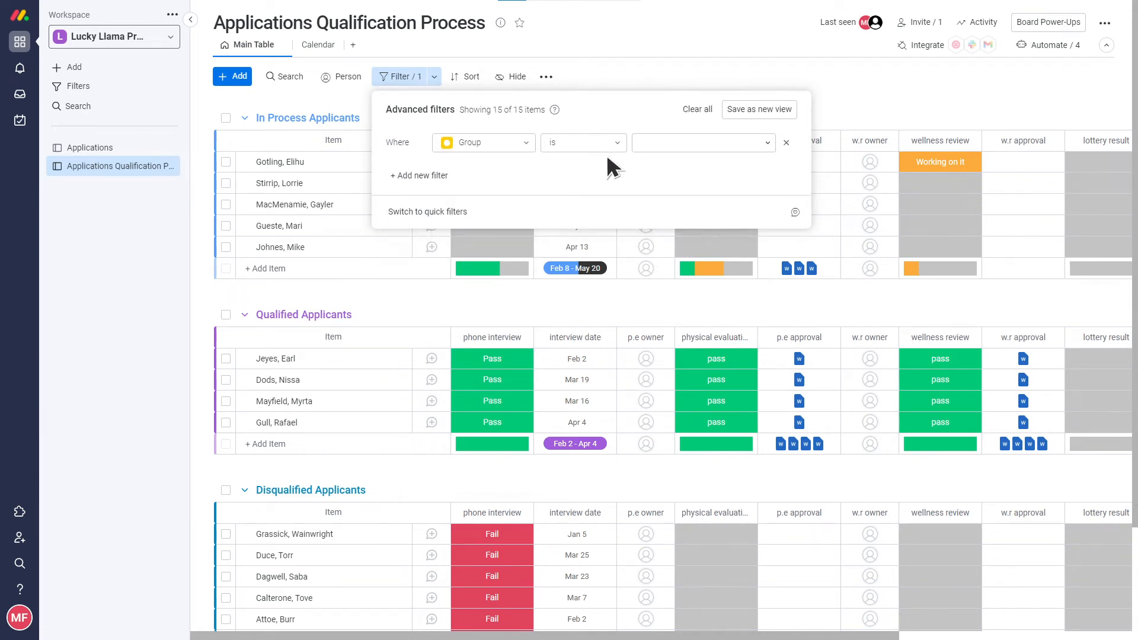
pyautogui.click(701, 142)
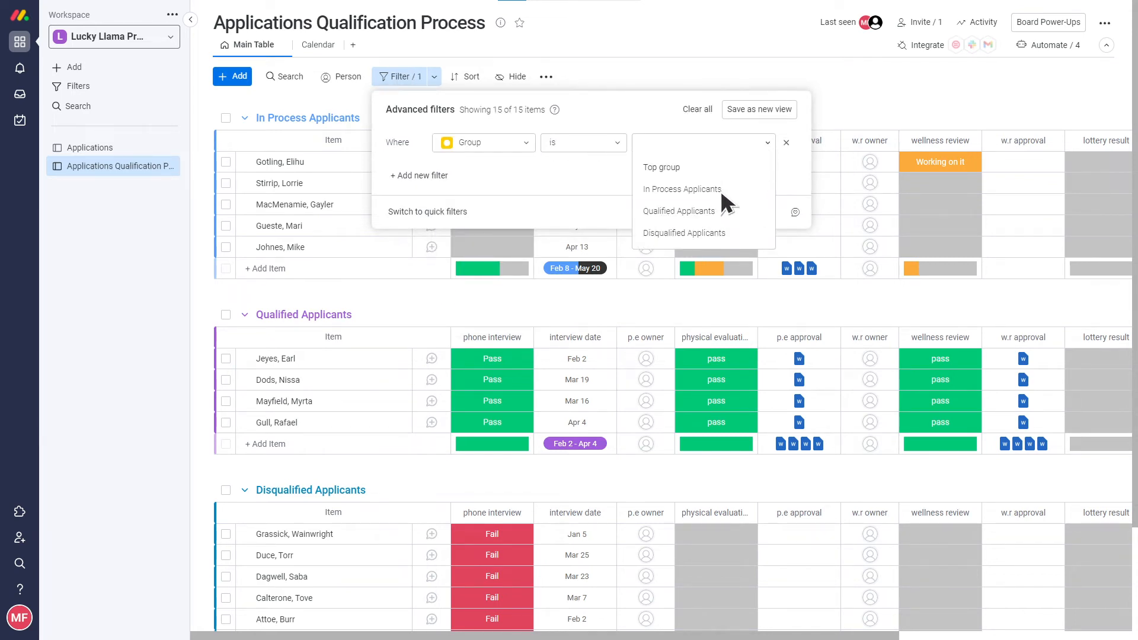
pyautogui.click(677, 211)
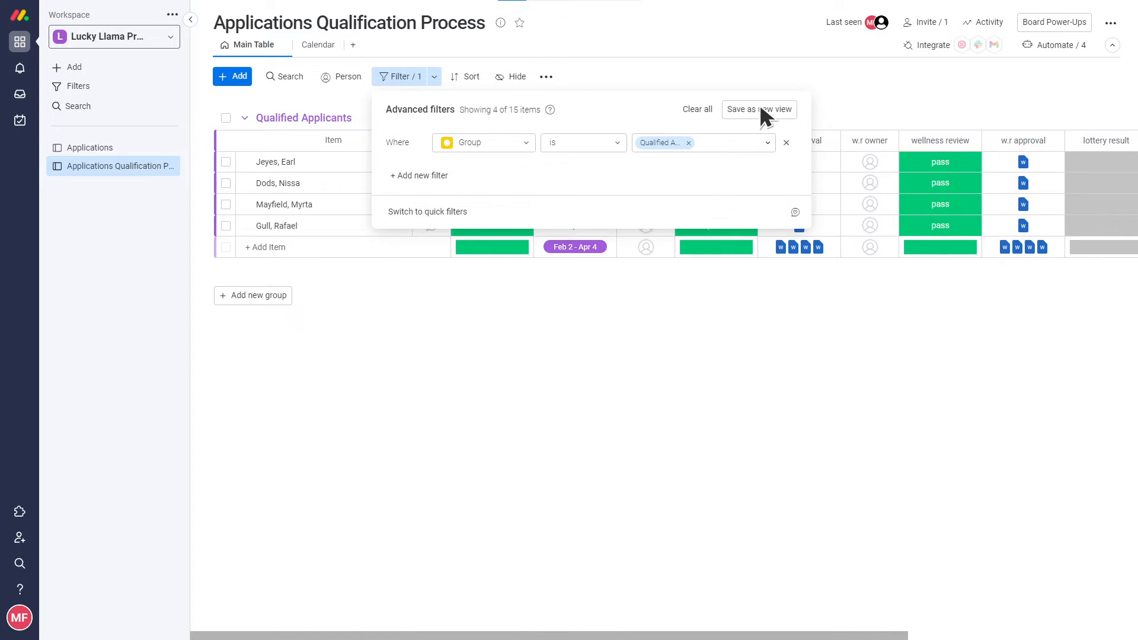
pyautogui.click(757, 109)
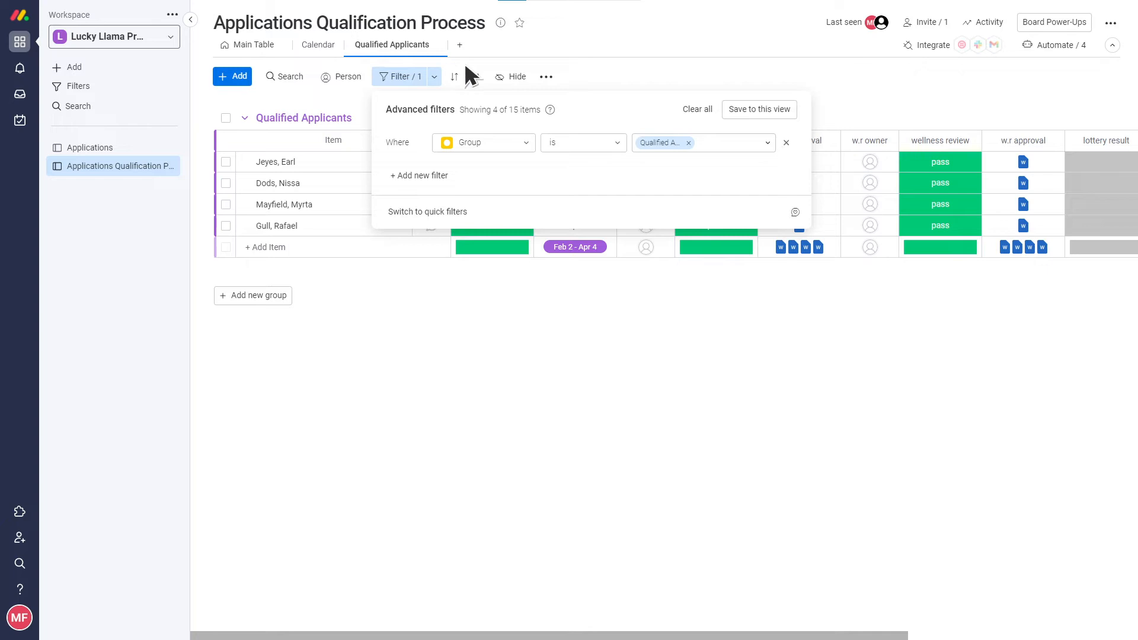
pyautogui.click(708, 109)
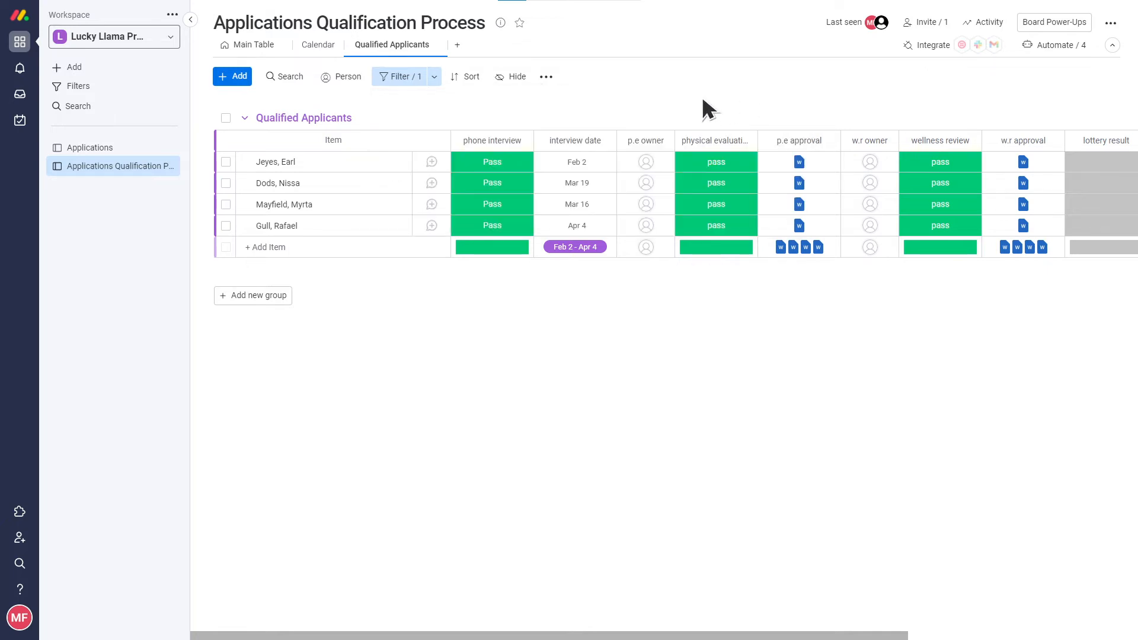
pyautogui.click(254, 44)
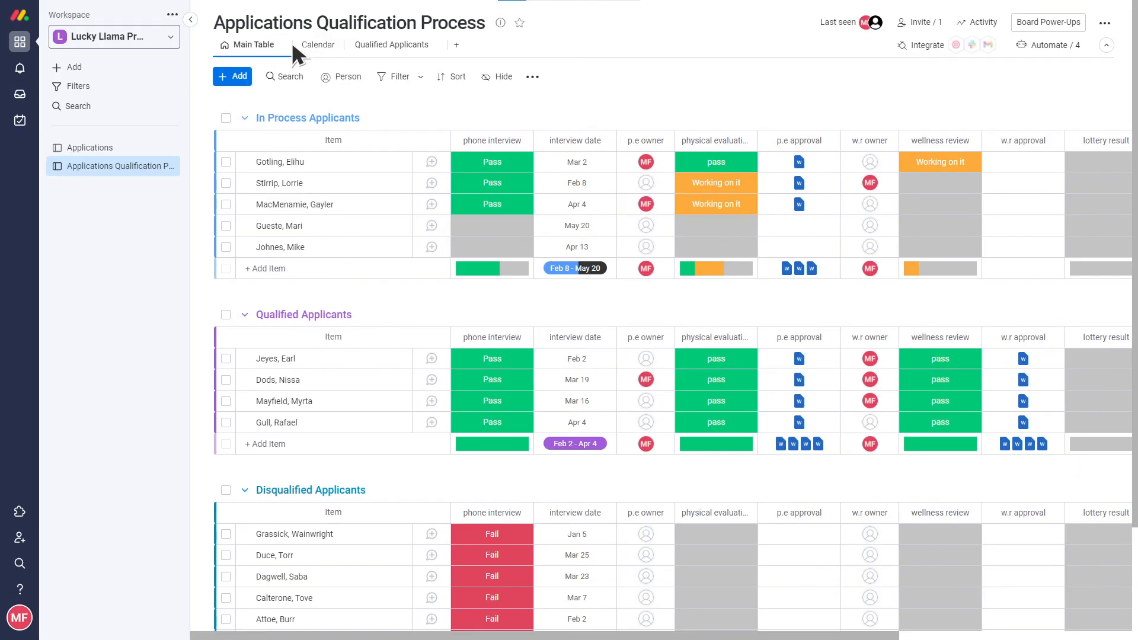
# - Add a Table view named Personalized View and bring up its filter options
pyautogui.click(455, 44)
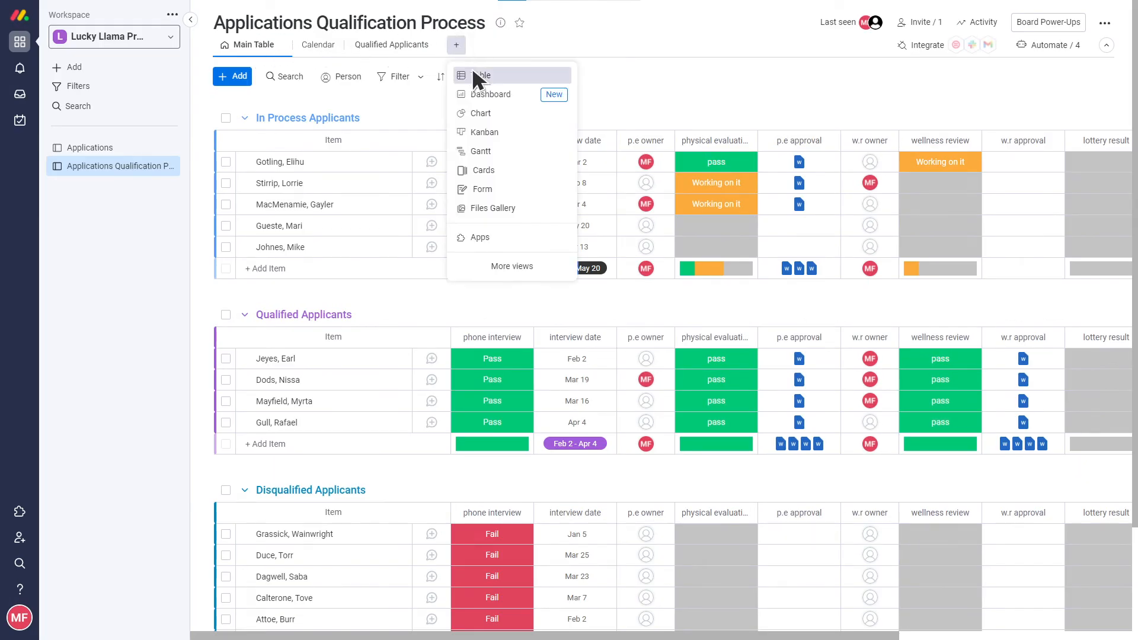
pyautogui.click(482, 76)
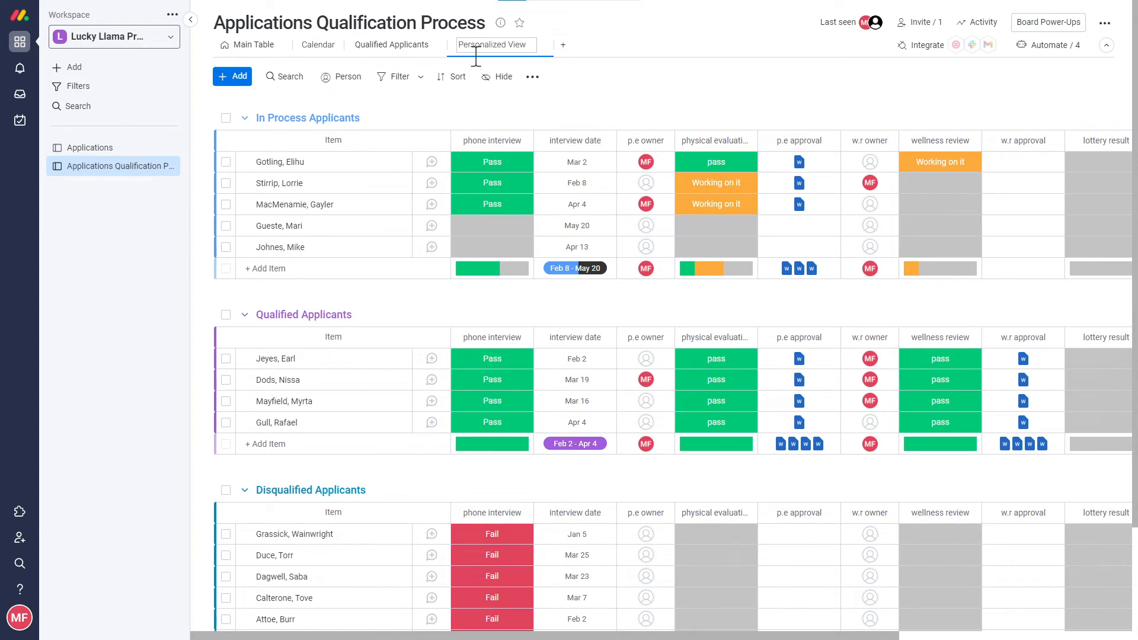
pyautogui.click(399, 76)
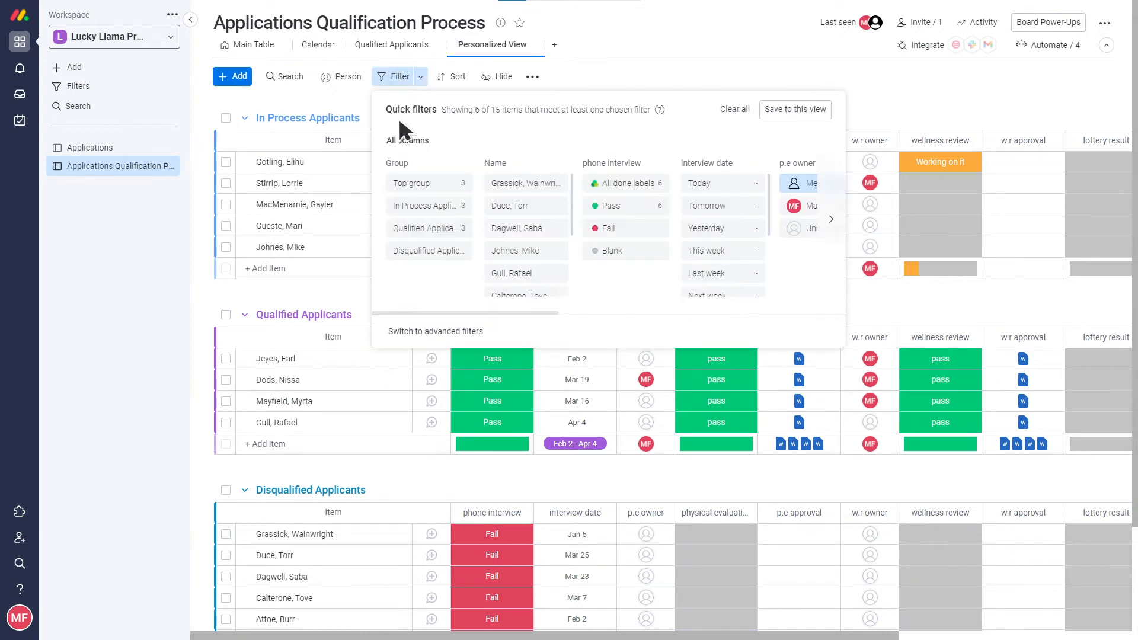
# - Save an advanced filter: p.e owner is Me Or w.r owner is Me
pyautogui.click(434, 331)
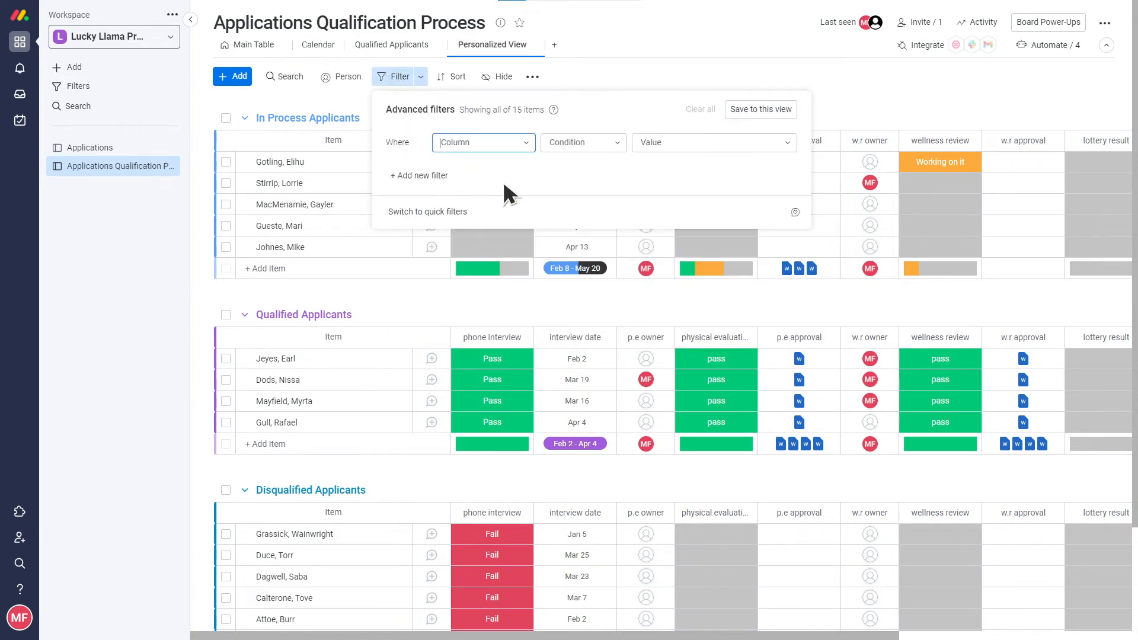
pyautogui.click(481, 142)
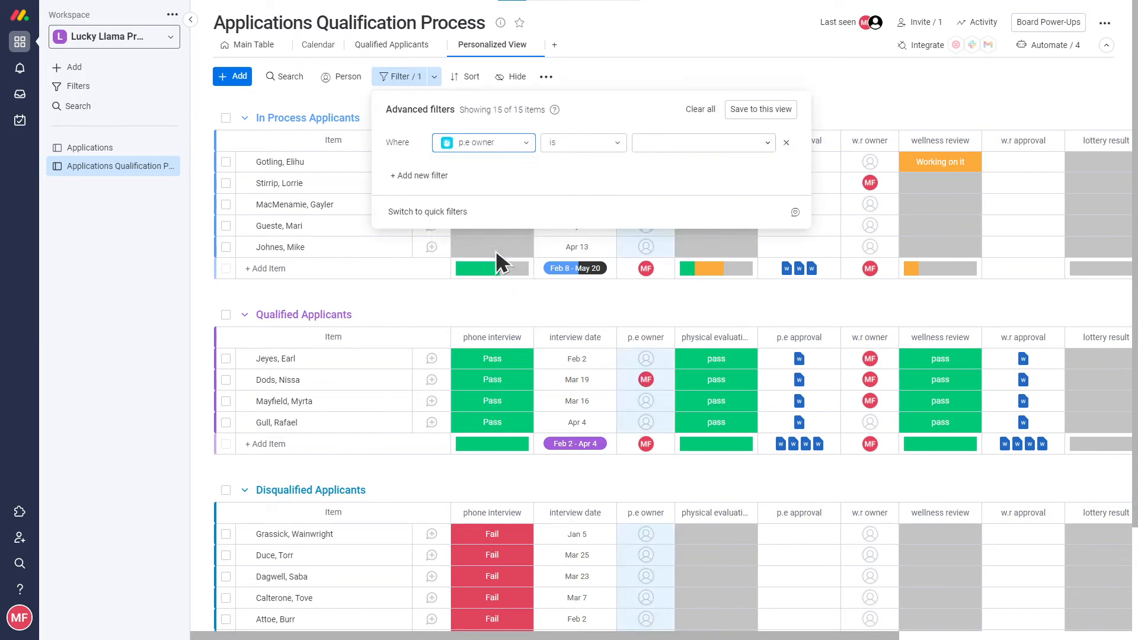
pyautogui.click(701, 143)
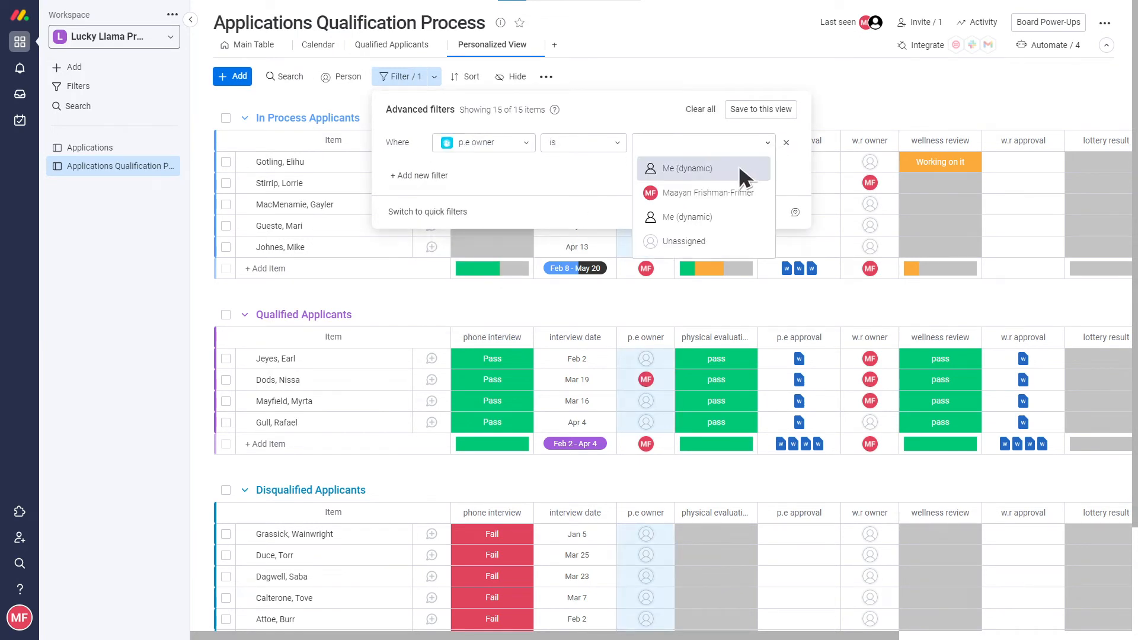
pyautogui.click(688, 167)
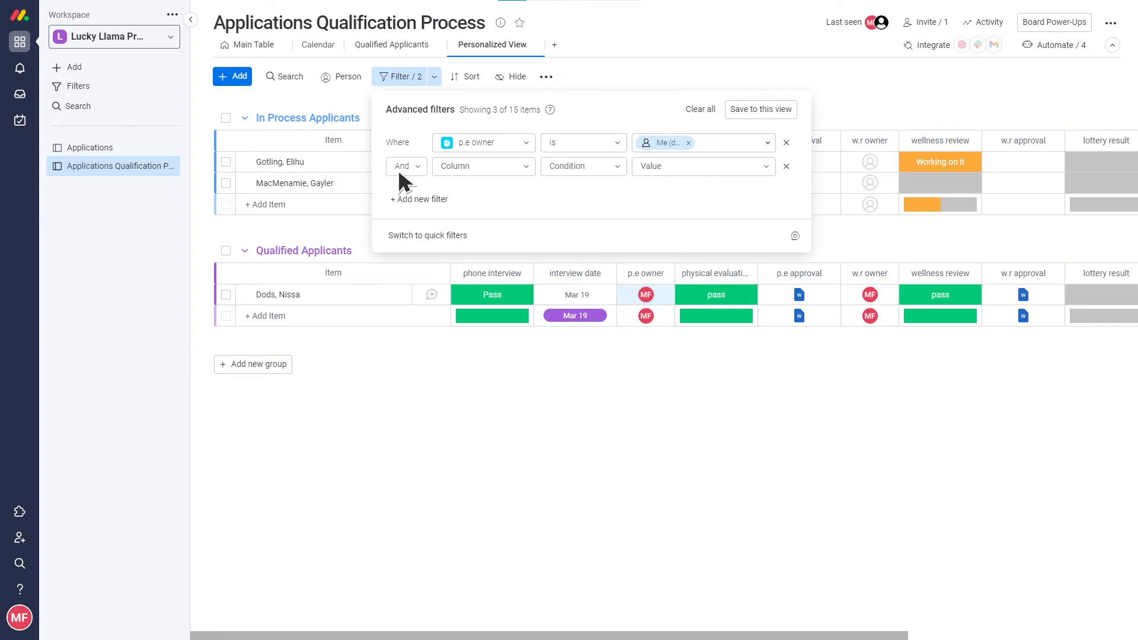
pyautogui.click(483, 166)
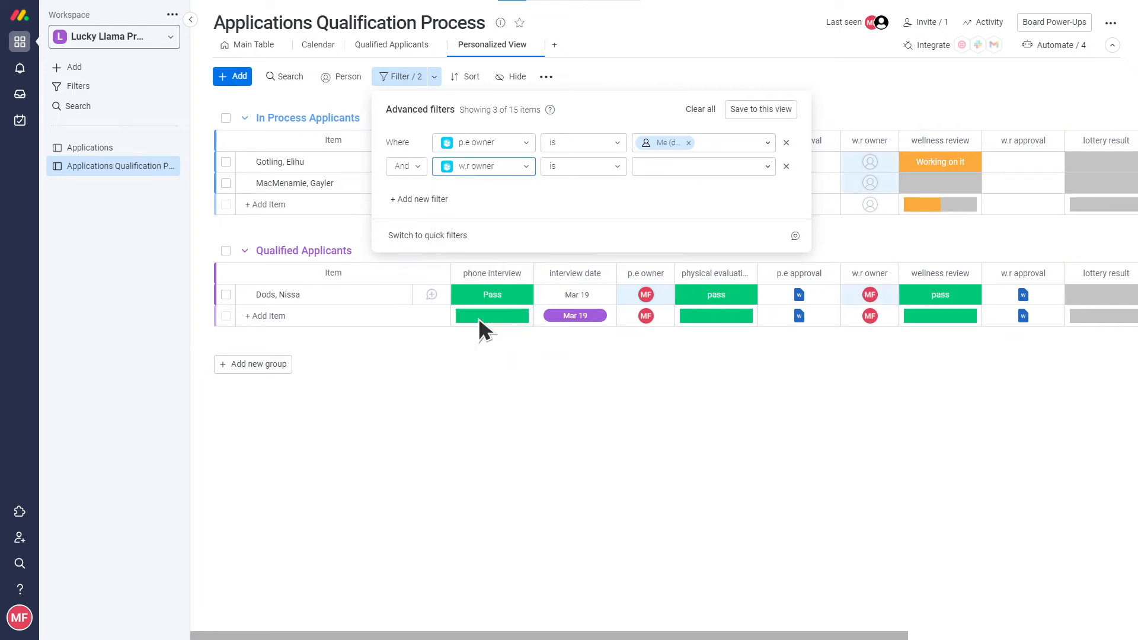
pyautogui.click(700, 166)
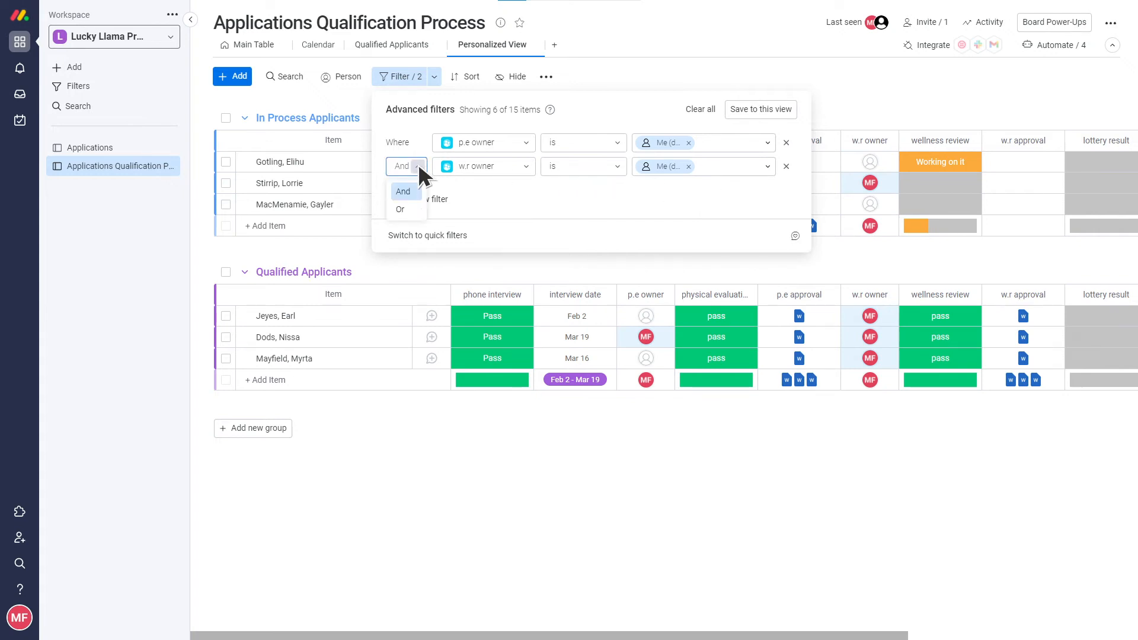
pyautogui.click(399, 210)
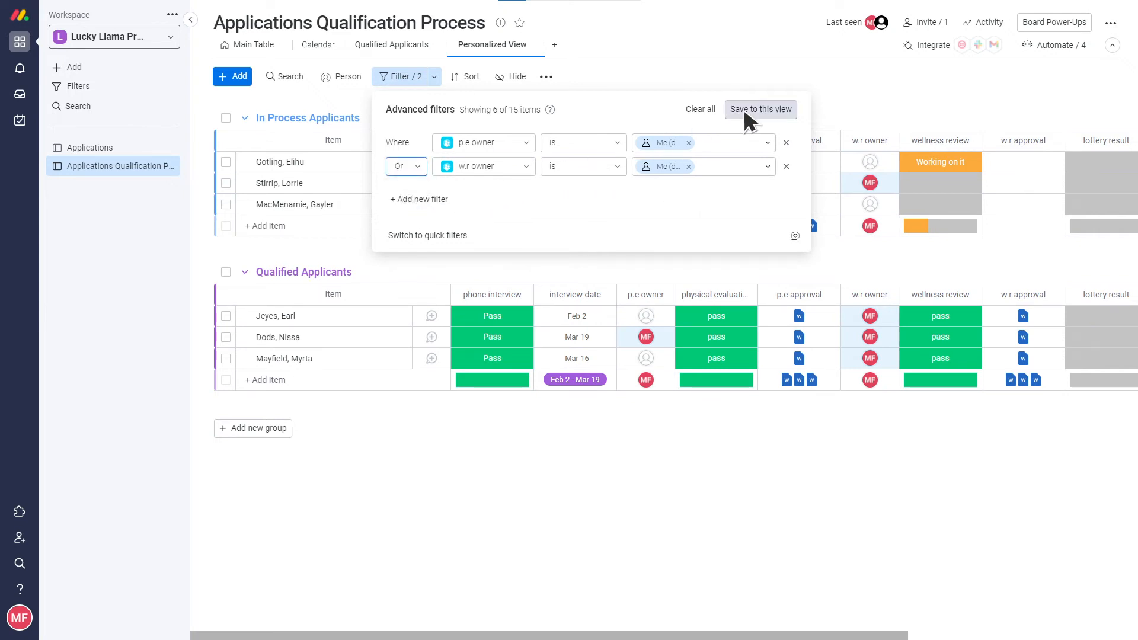
pyautogui.click(760, 109)
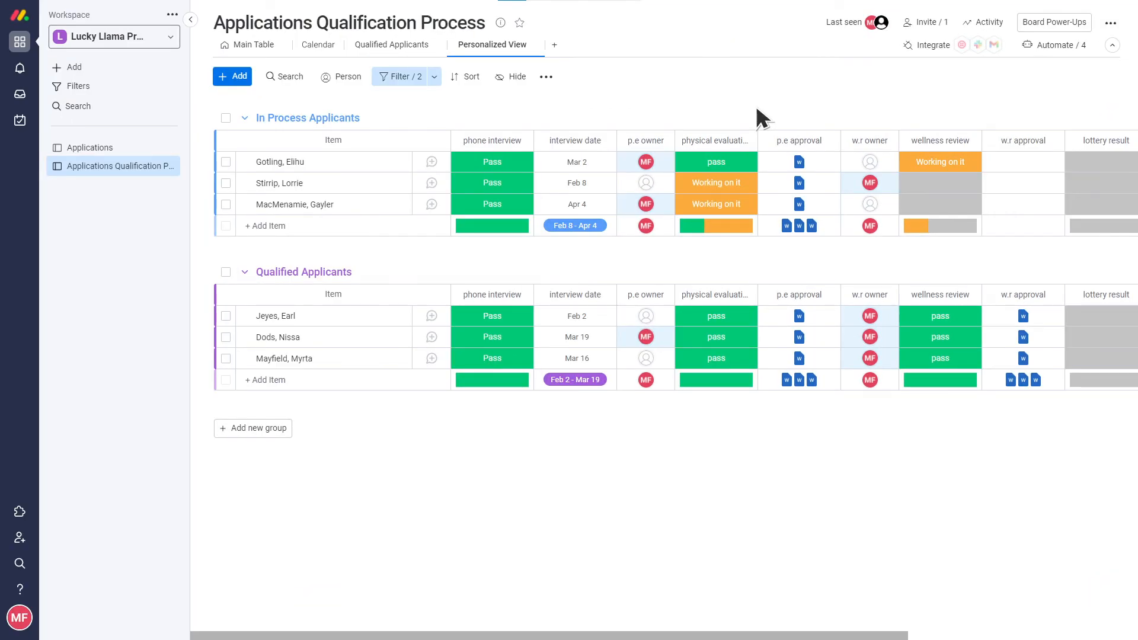
pyautogui.moveTo(747, 115)
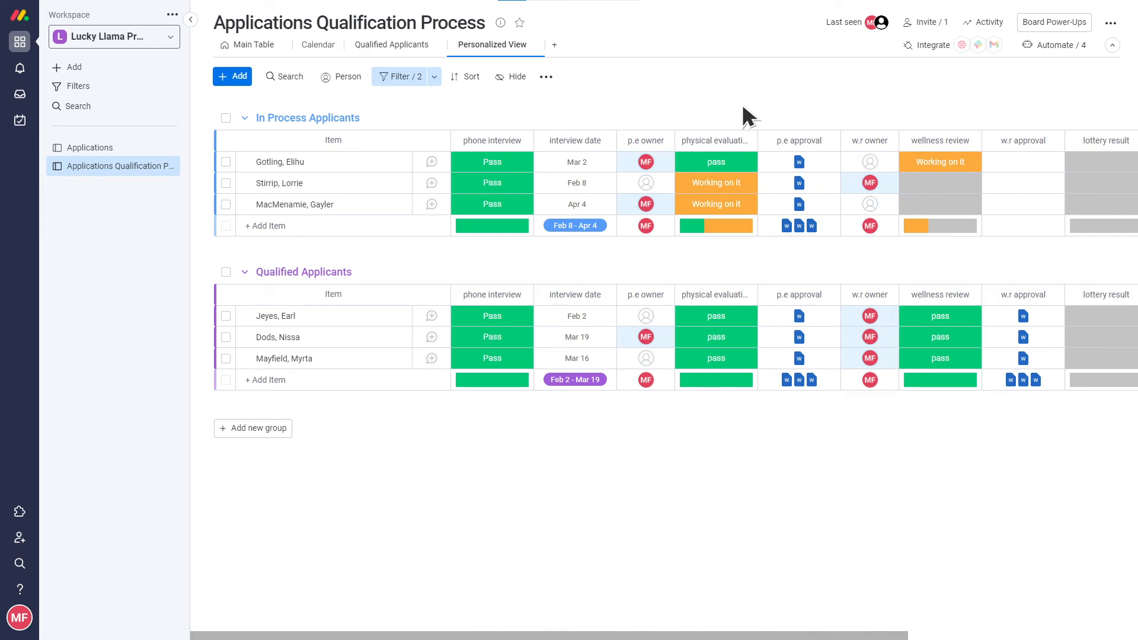
# - Hide the phone interview and interview date columns in Personalized View
pyautogui.click(510, 77)
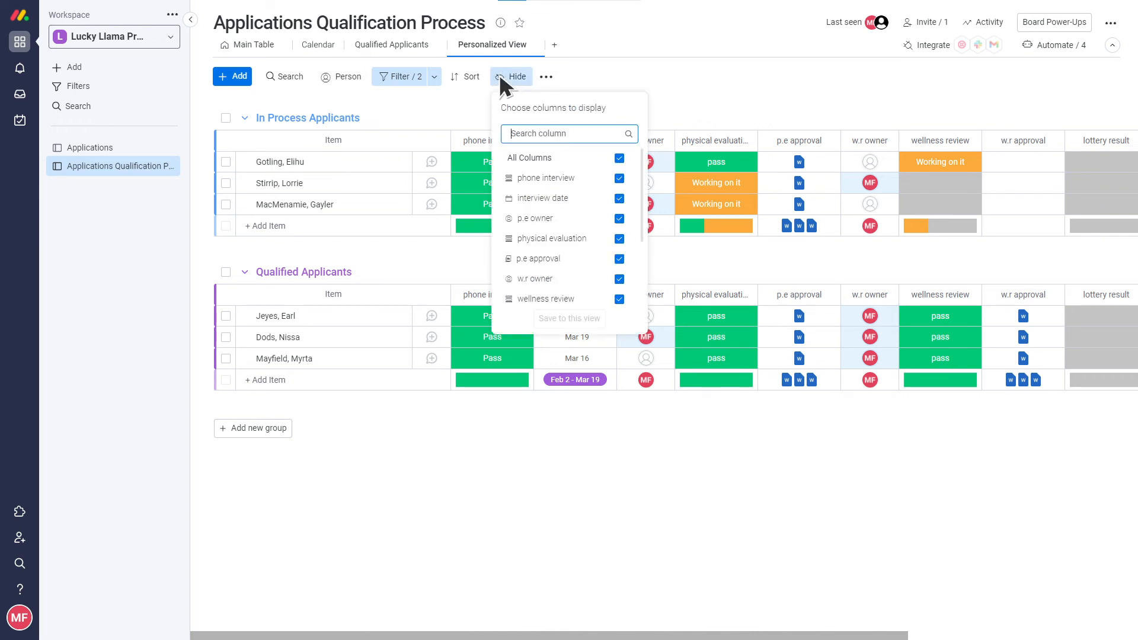
pyautogui.click(619, 178)
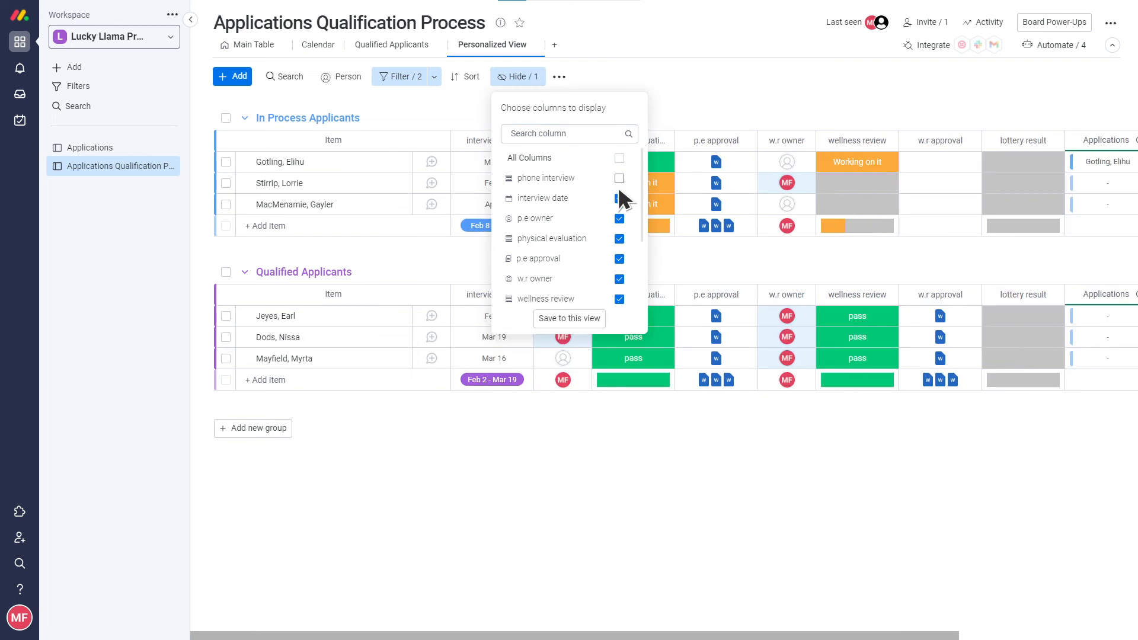
pyautogui.click(619, 197)
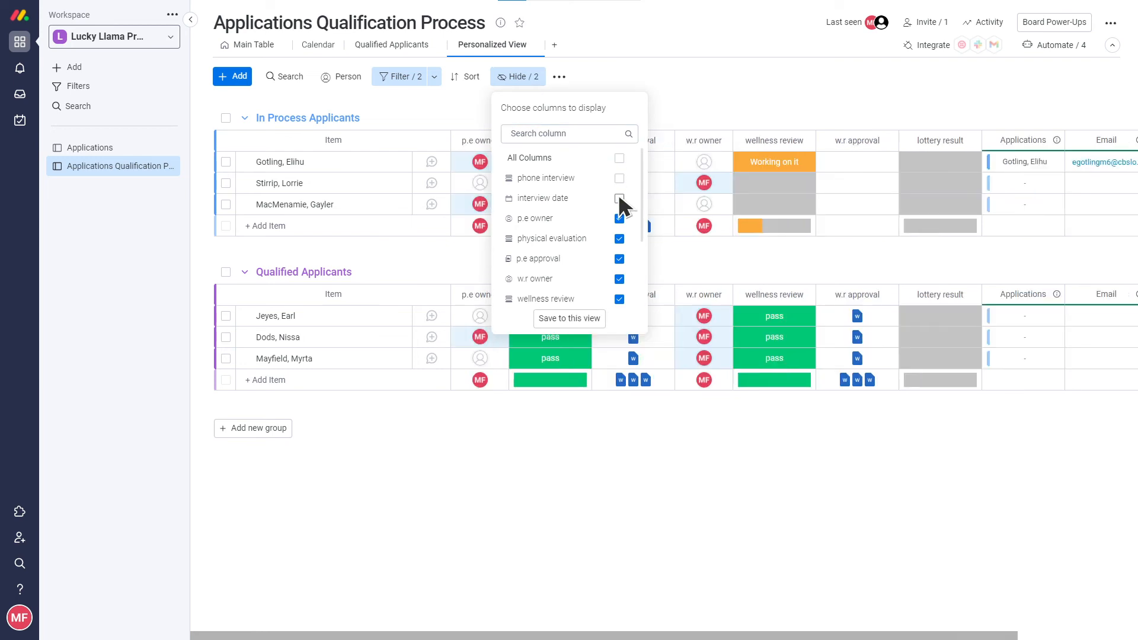